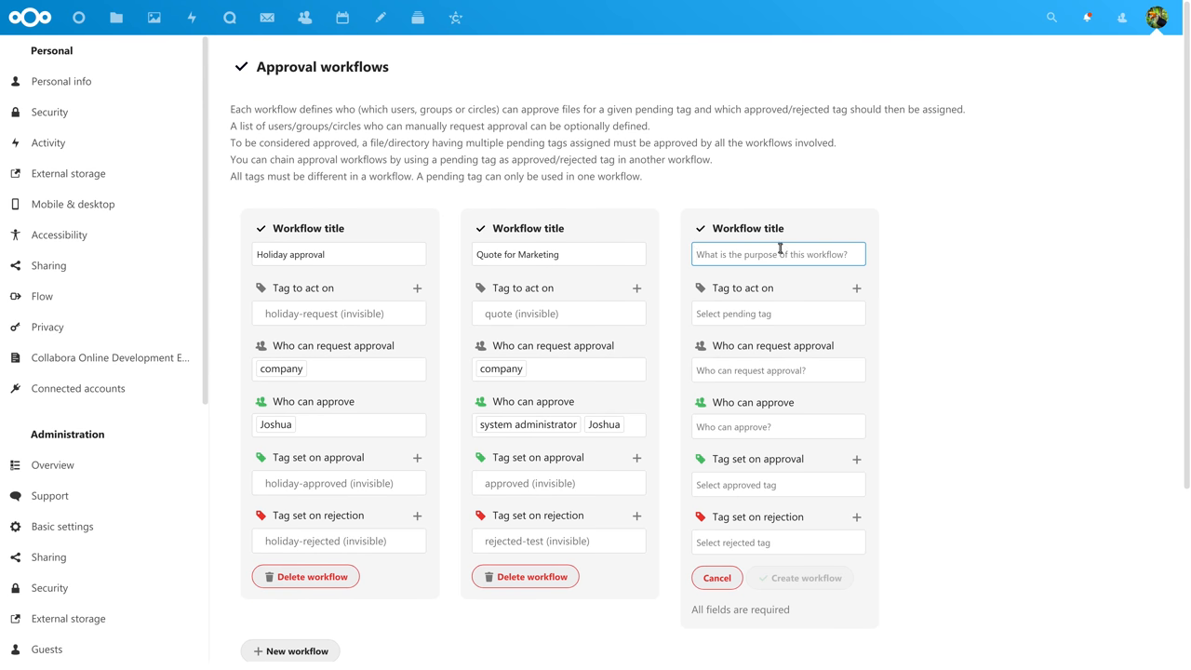
- Title the new workflow 'Travel Approval' and search pending tags for 'trav', finding no match
text(Travel)
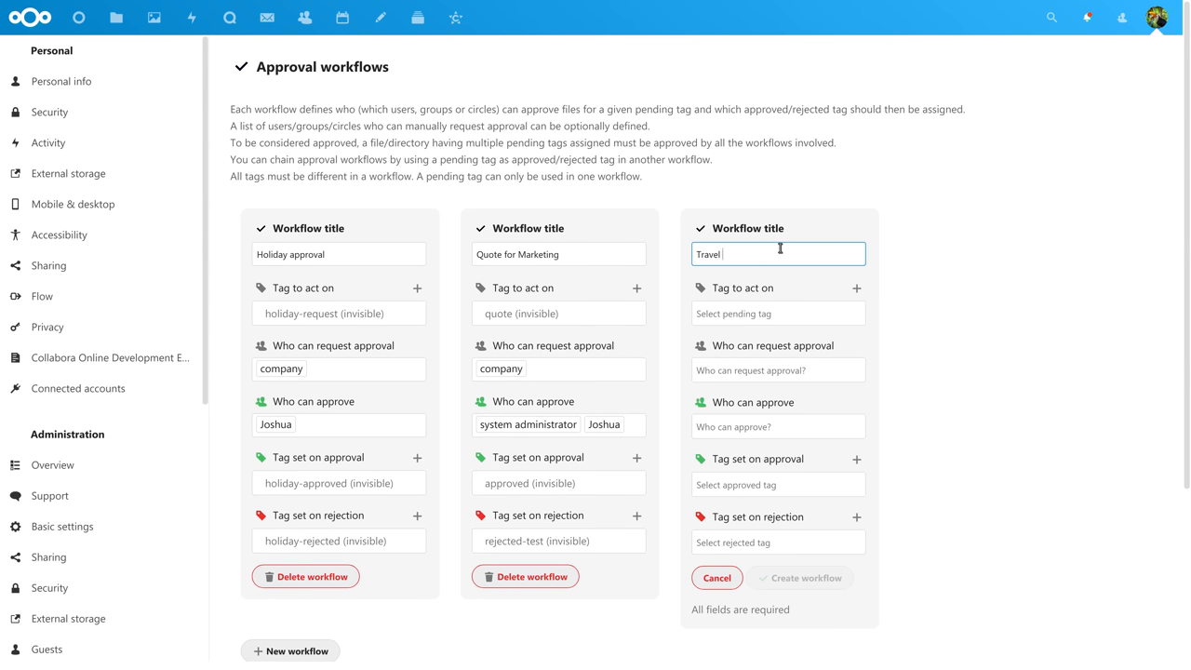
text(Approva)
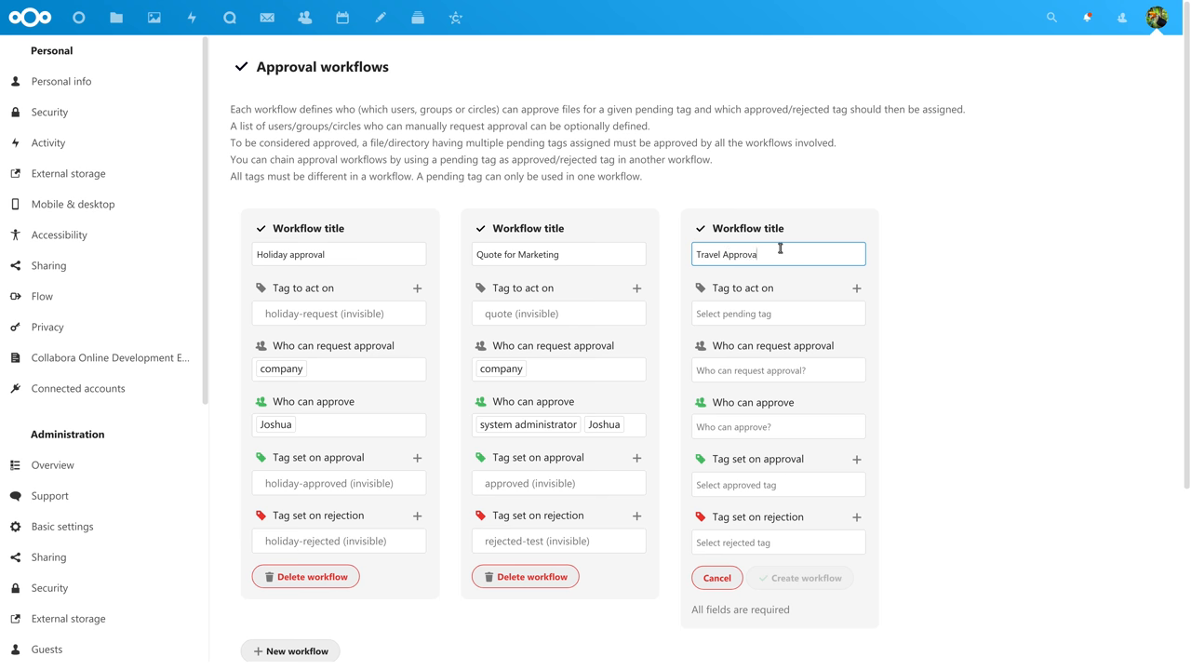
click(777, 313)
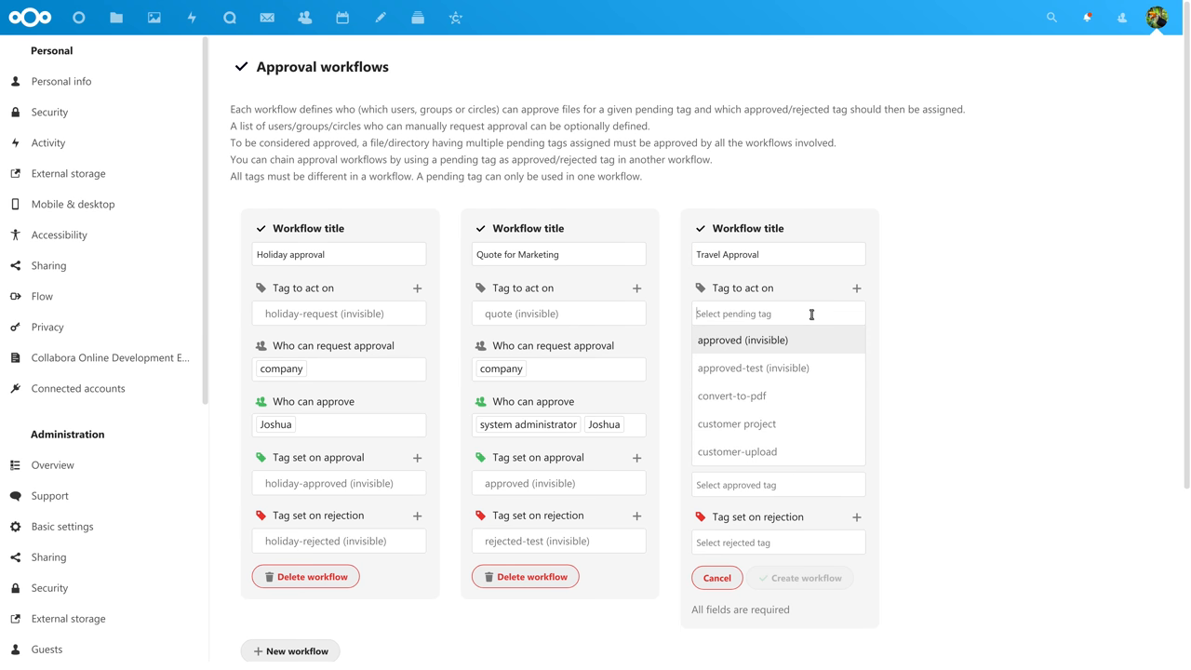
text(trave)
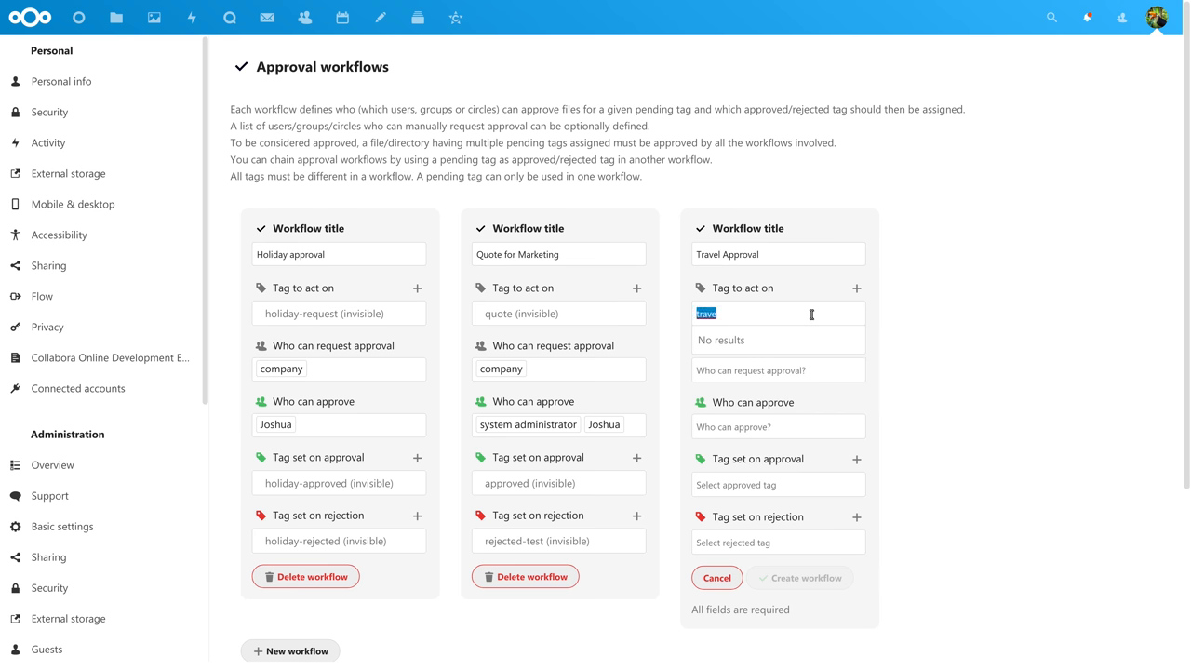
click(857, 287)
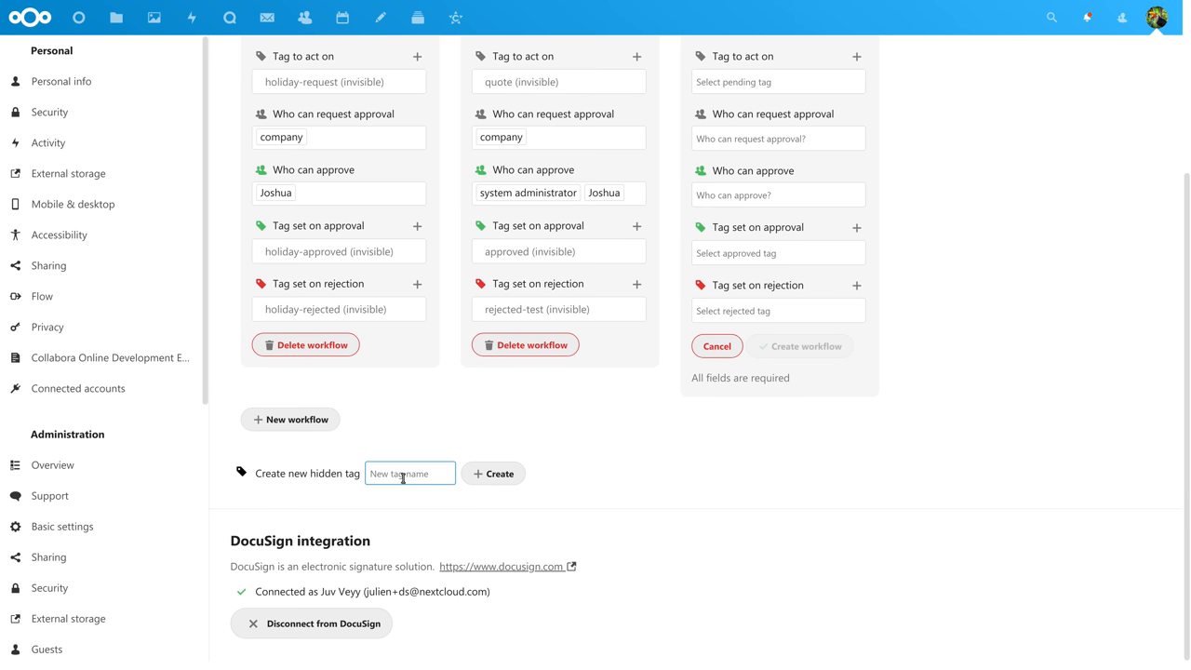
- Create the hidden tag 'Travel-requested' and set it as the workflow's tag to act on
text(Travel-requeste)
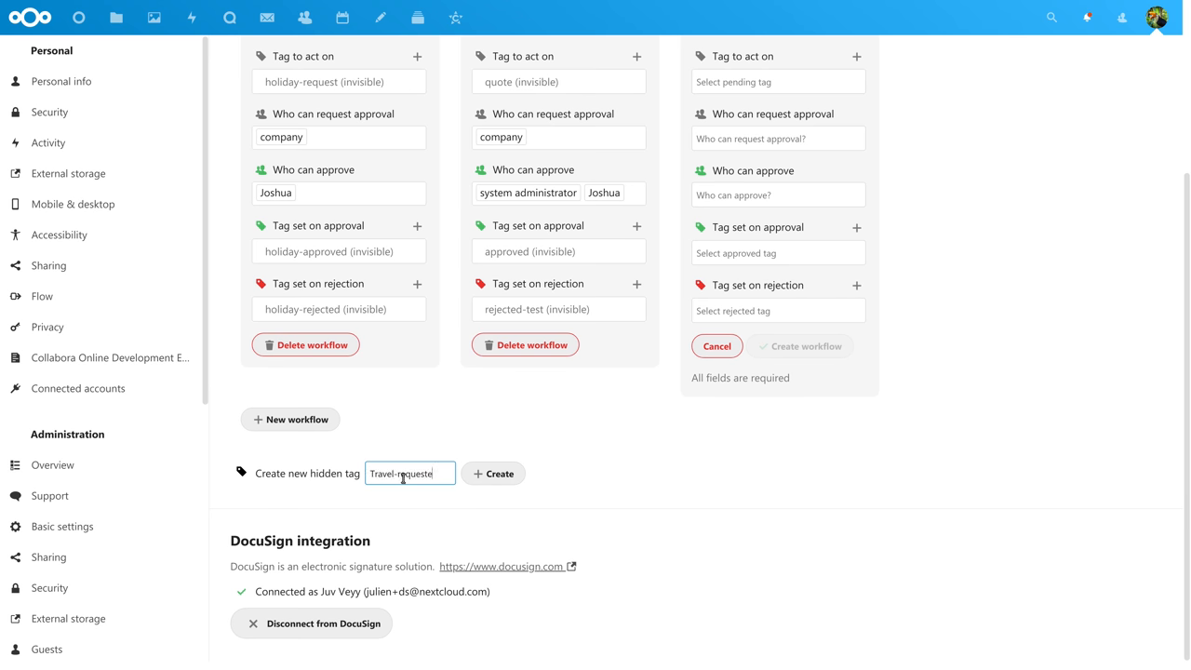
click(493, 473)
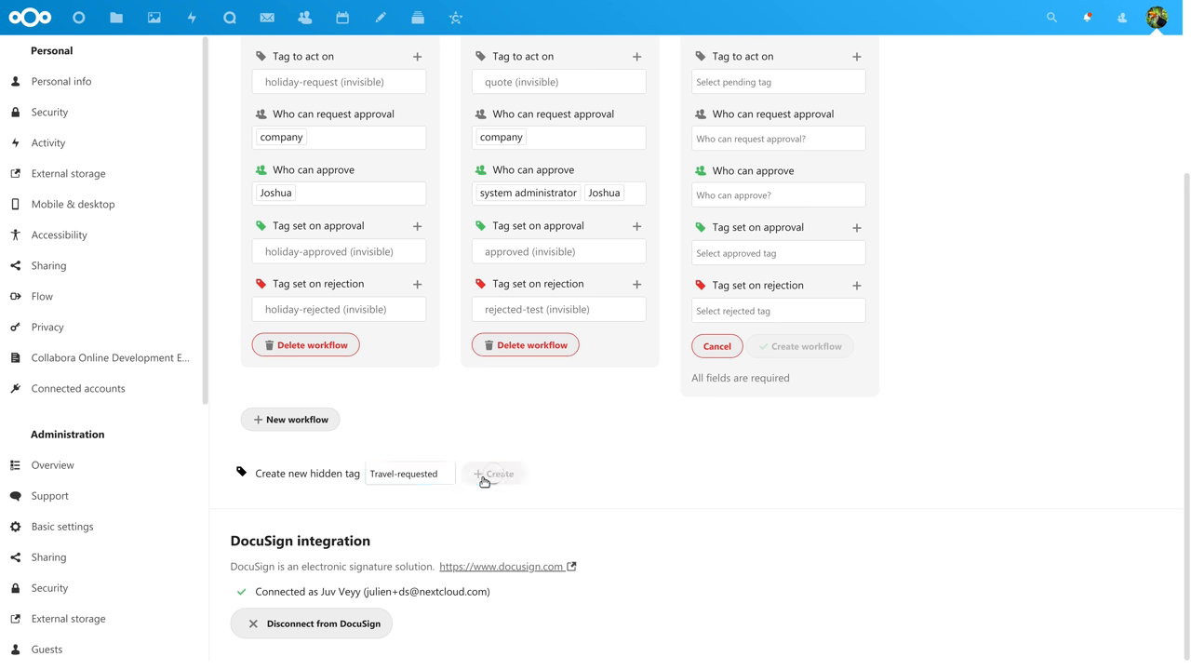
click(494, 473)
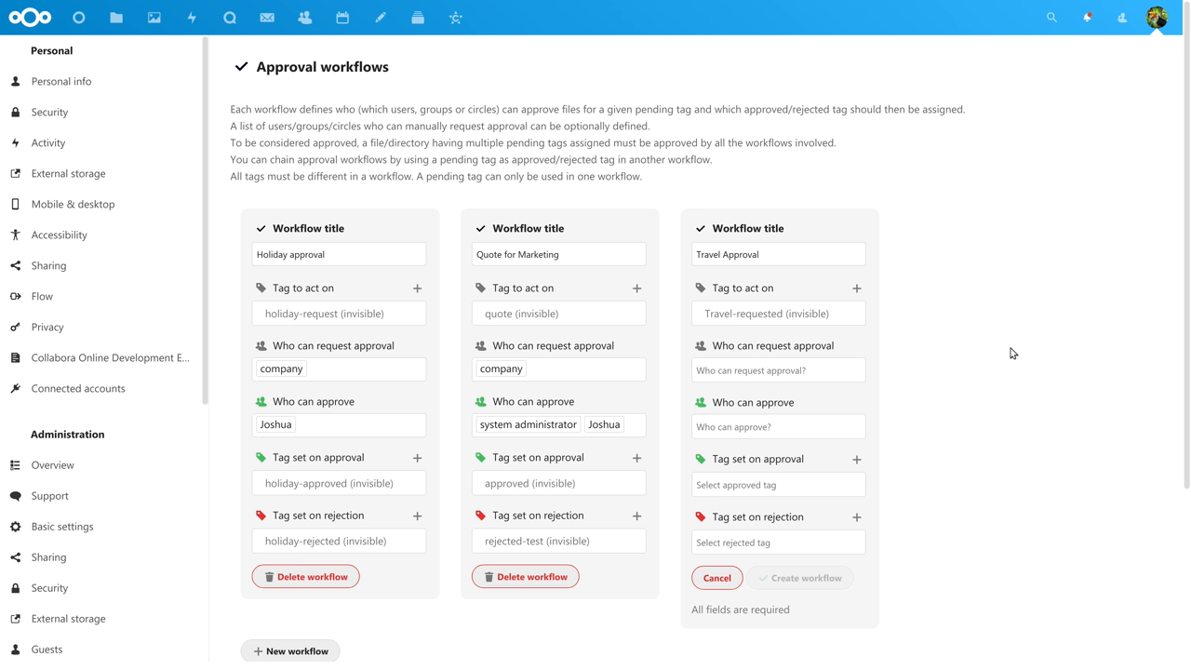
mouse_move(915, 375)
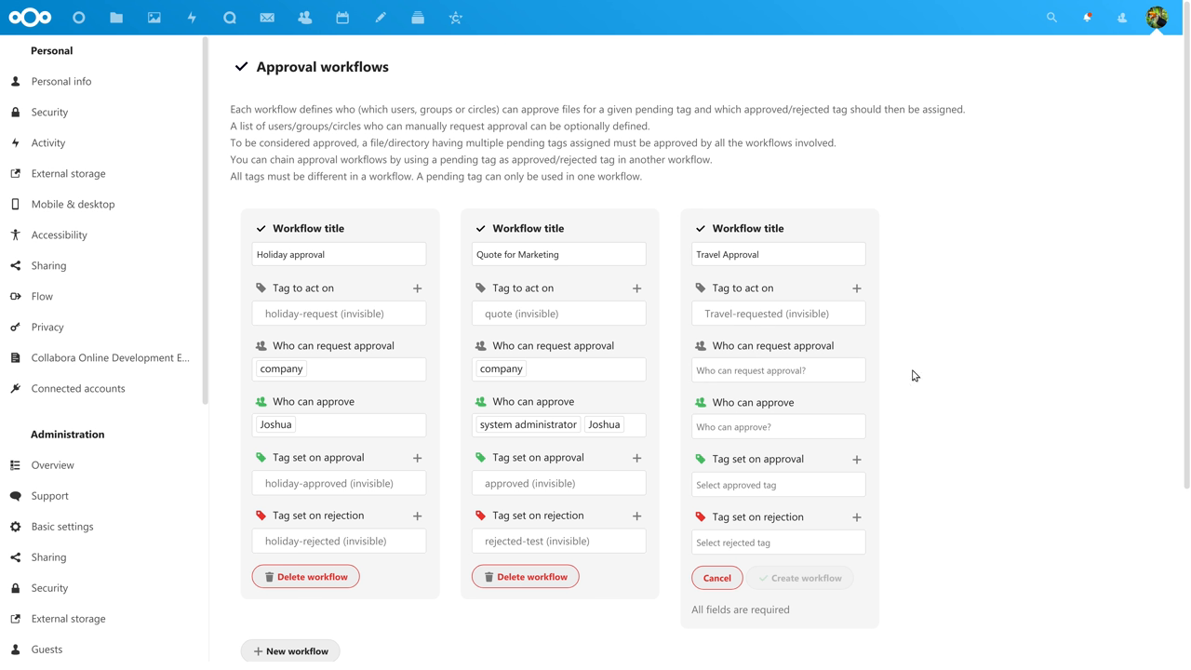
- Allow the company group to request approval in the Travel Approval workflow
click(778, 369)
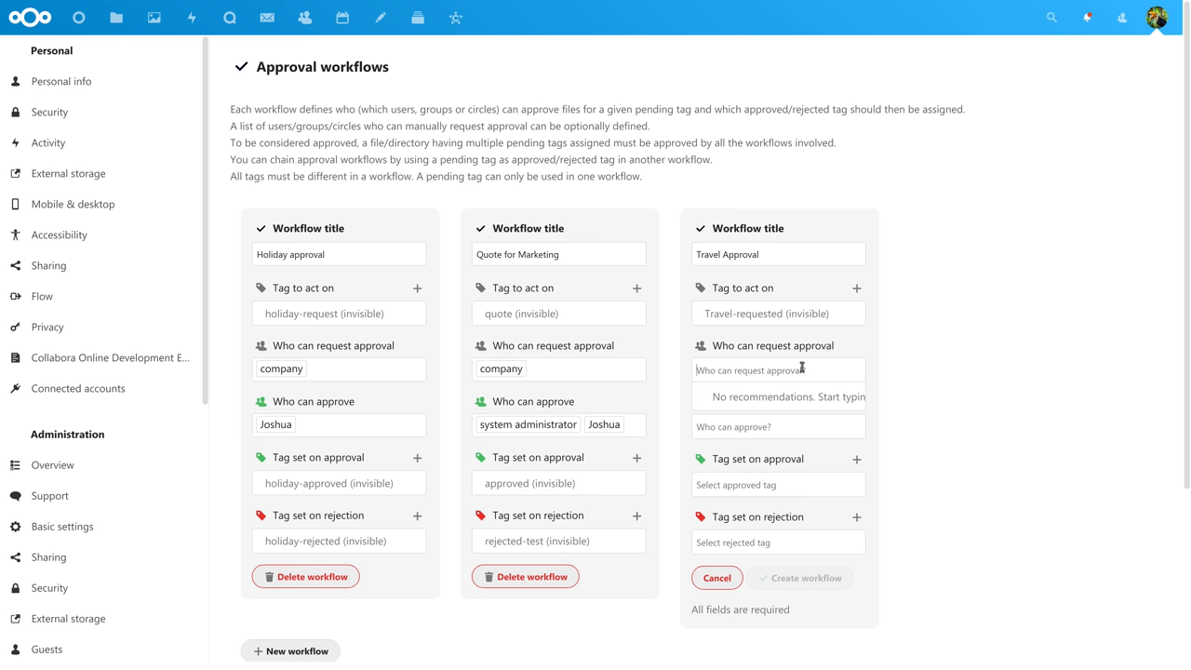
text(c)
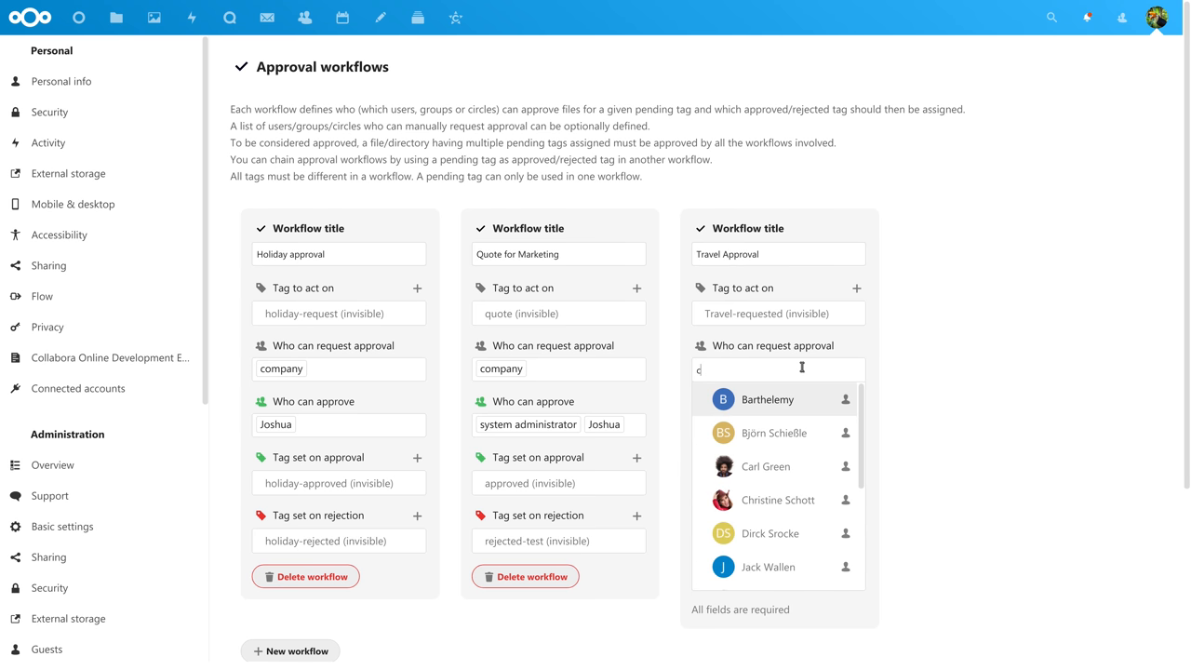
click(763, 400)
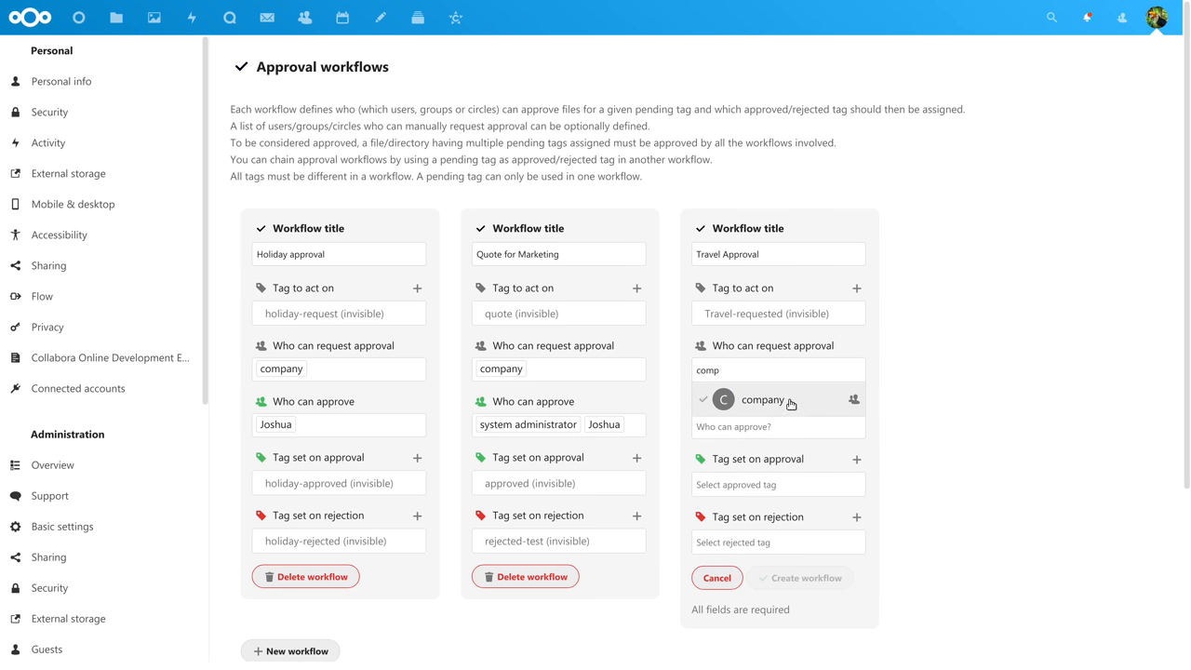
click(778, 399)
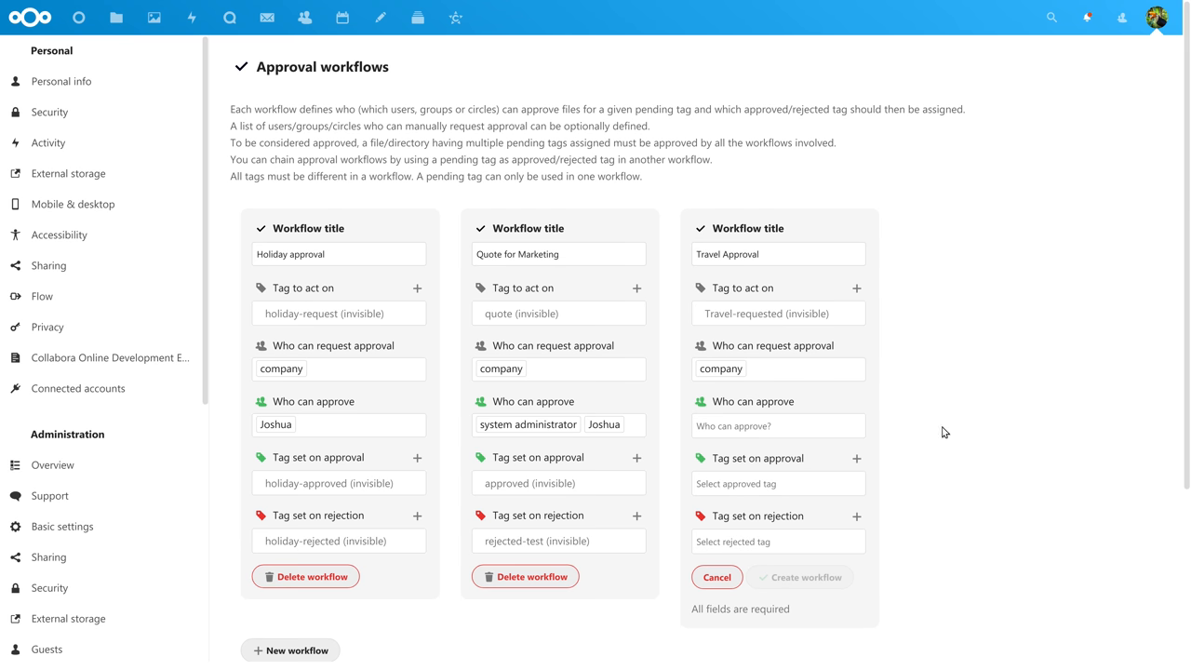
- Make admin the approver for travel requests
click(778, 425)
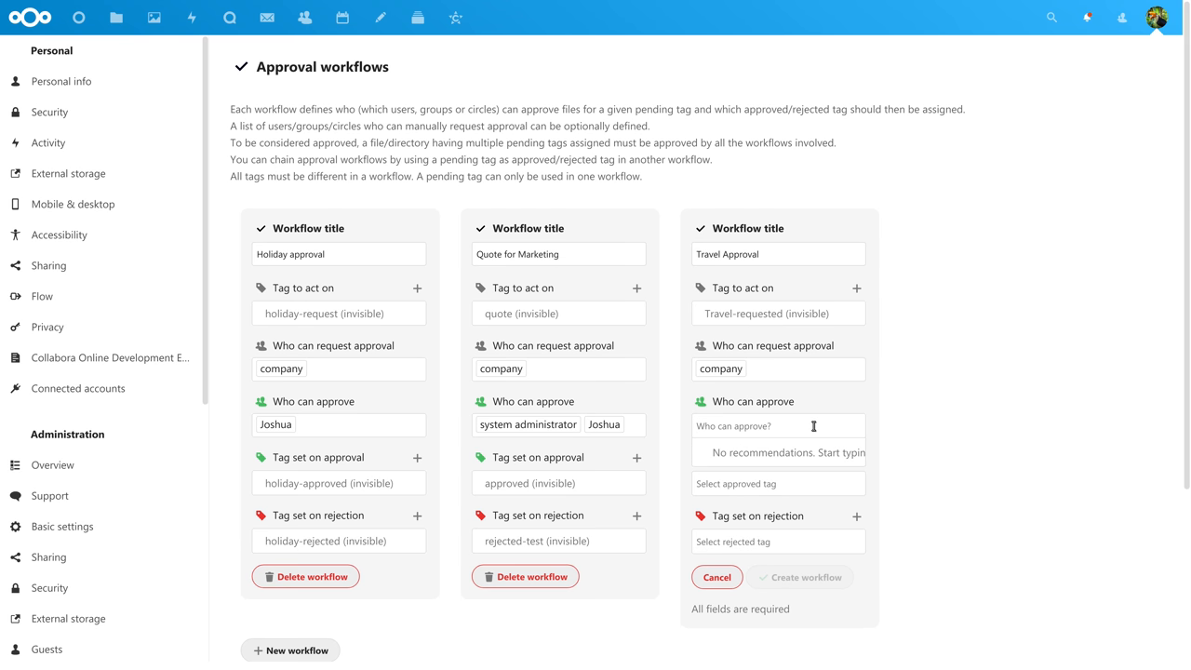
text(admin)
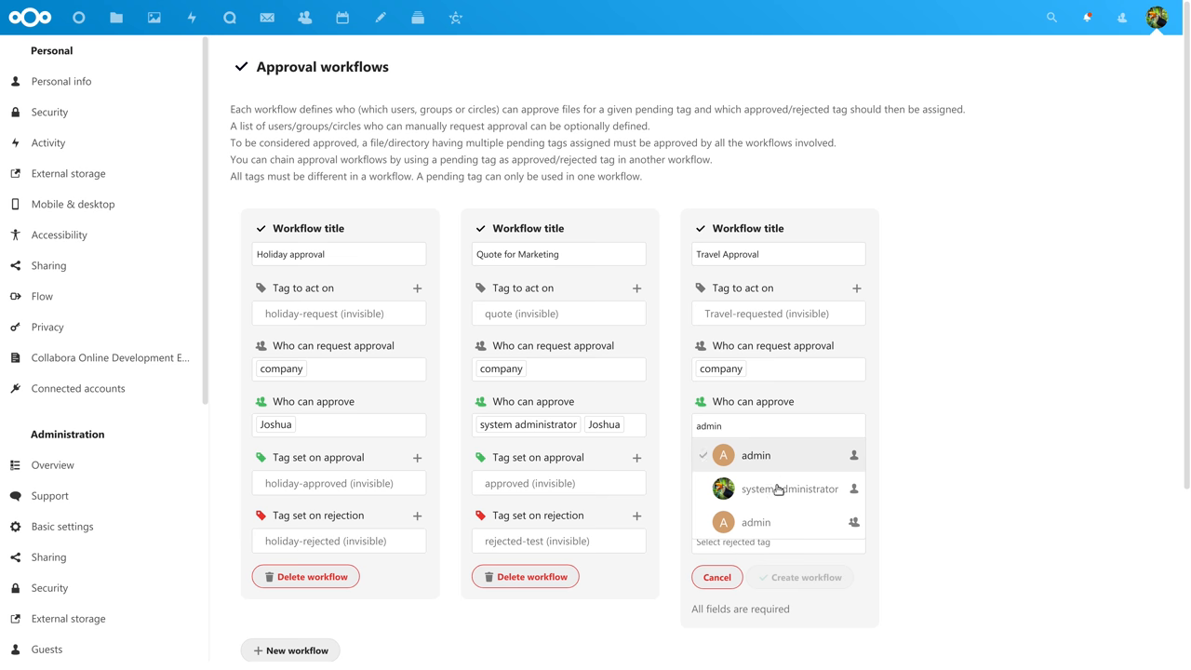
click(755, 455)
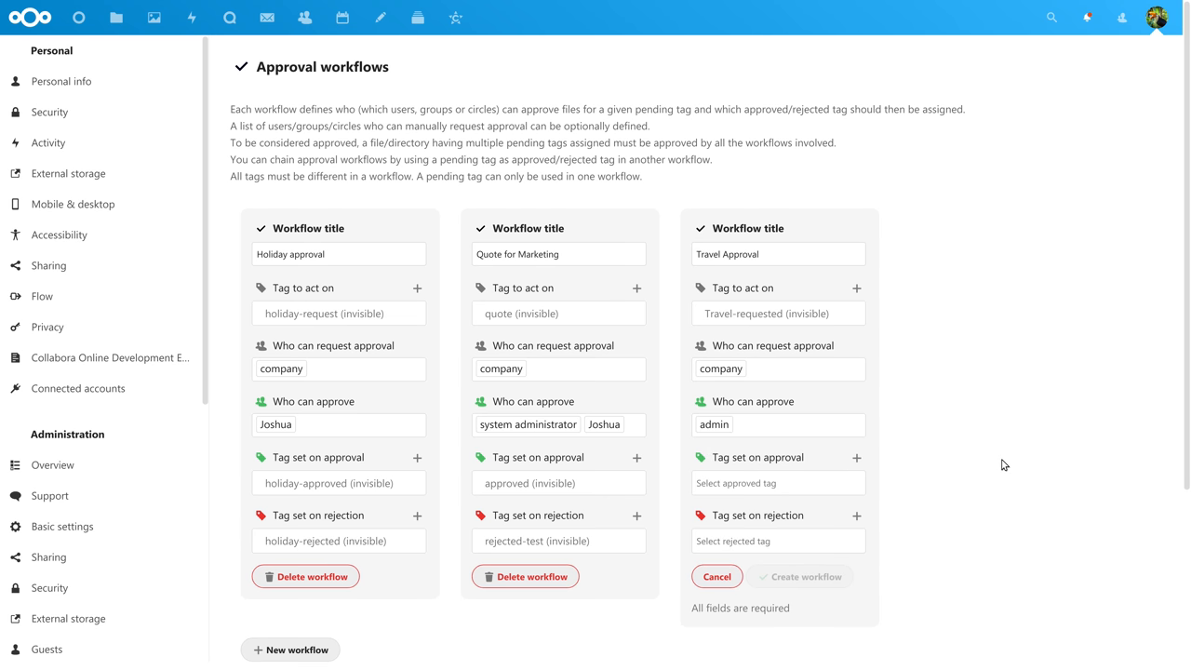
mouse_move(806, 487)
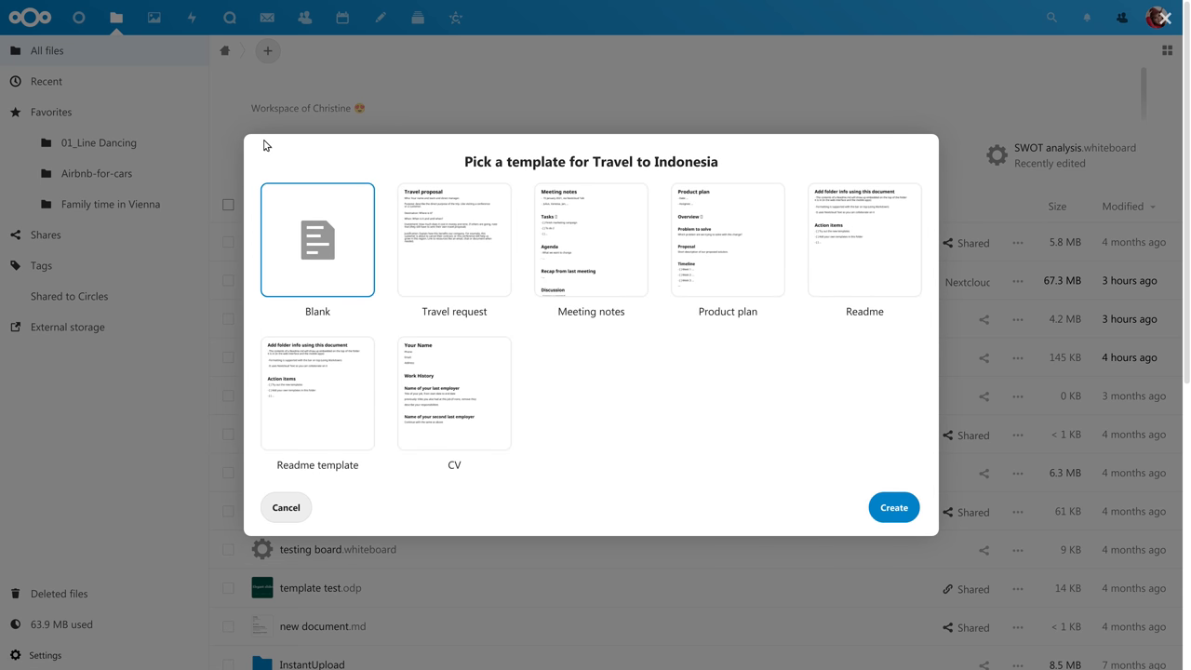
- Create 'Travel to Indonesia.md' from the Travel request template
click(454, 240)
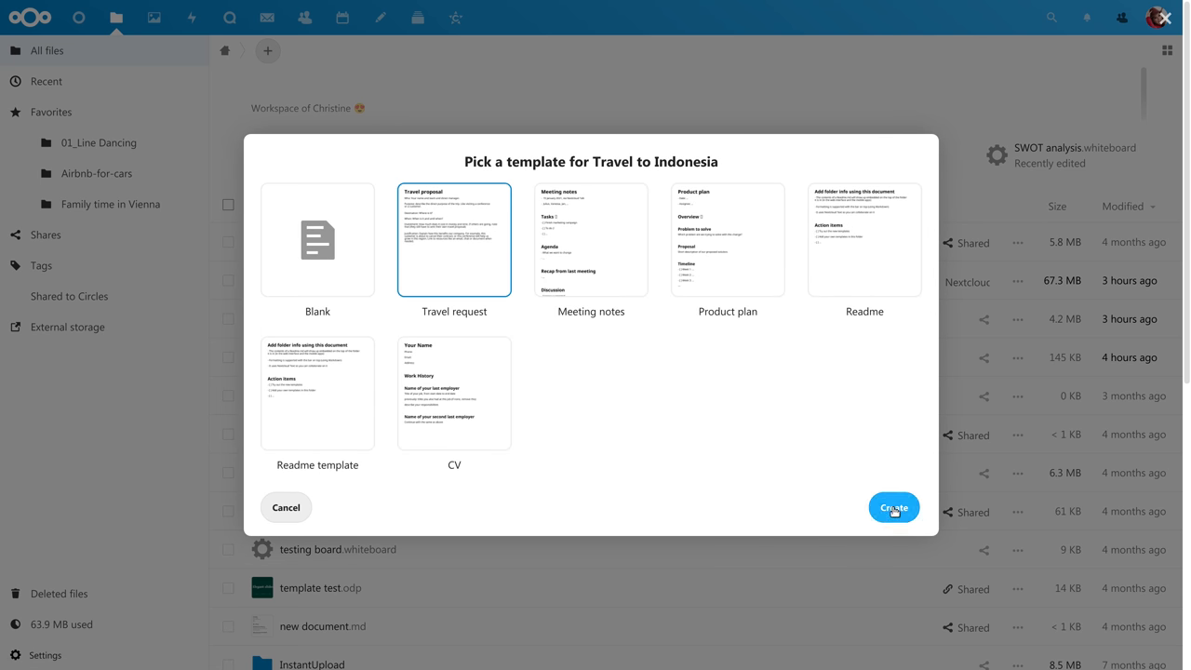
click(893, 506)
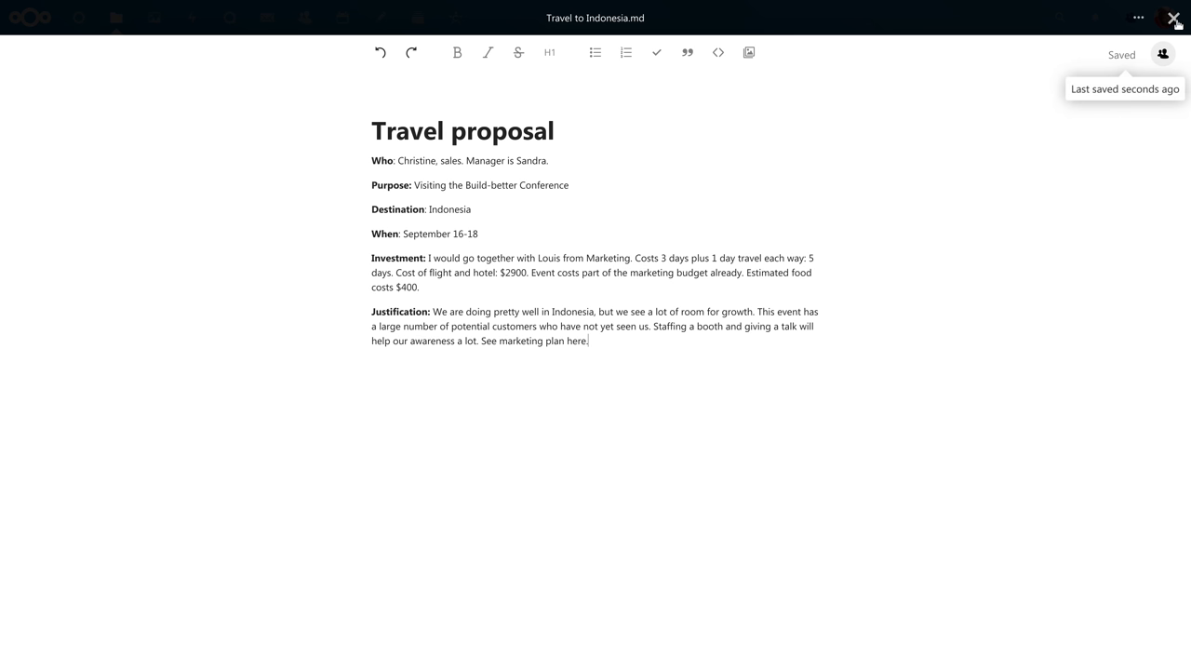
- Close the proposal and submit Travel to Indonesia.md for approval under the Travel Approval workflow
click(1176, 15)
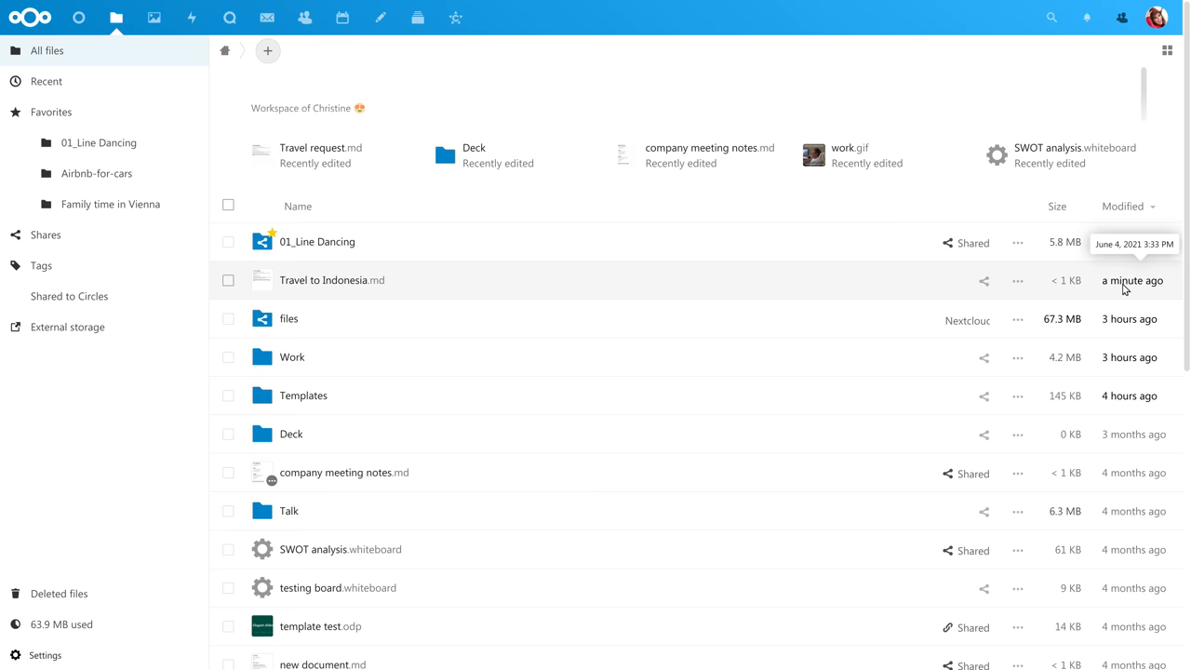
click(332, 280)
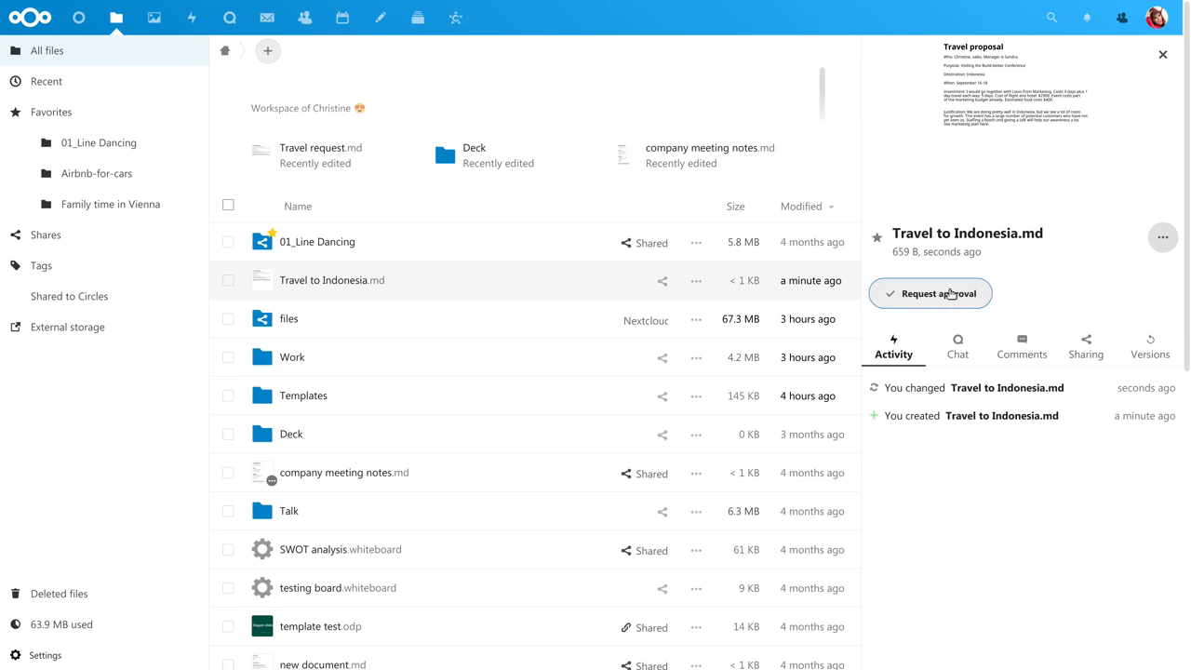
click(930, 293)
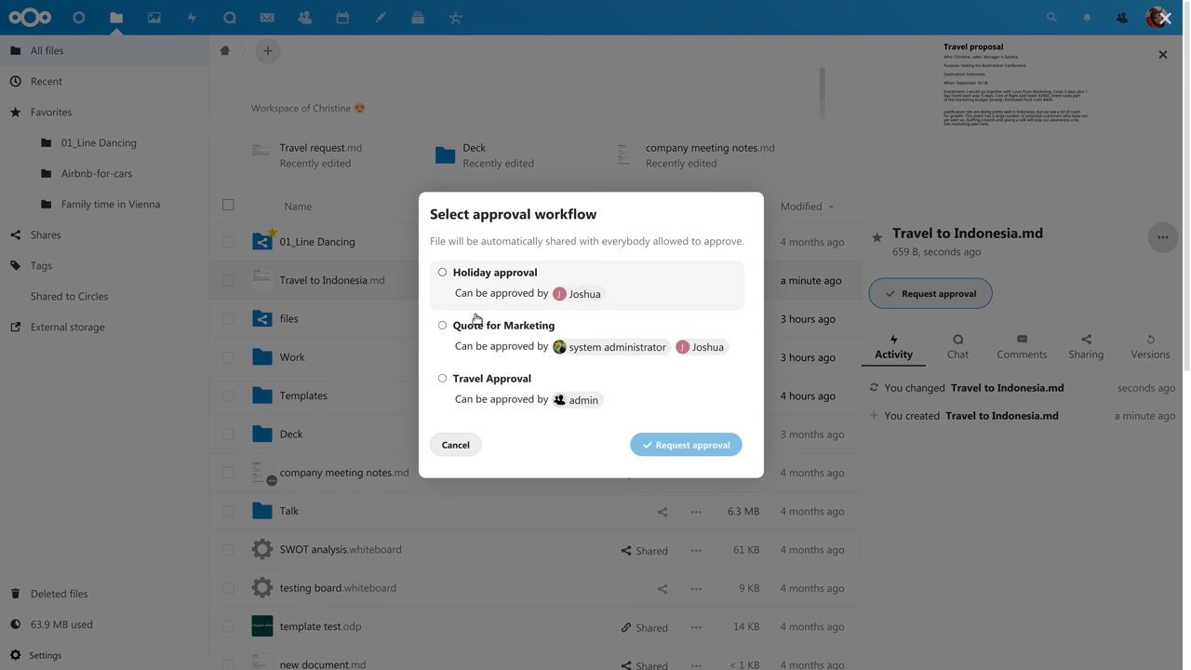
click(442, 379)
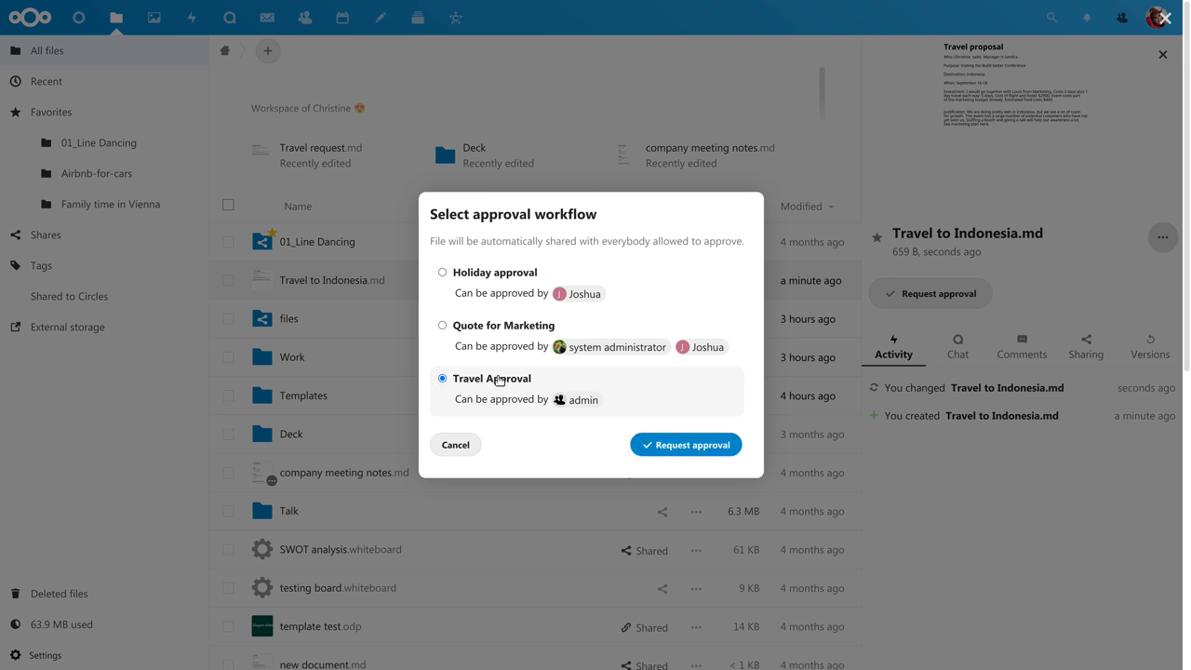
click(685, 443)
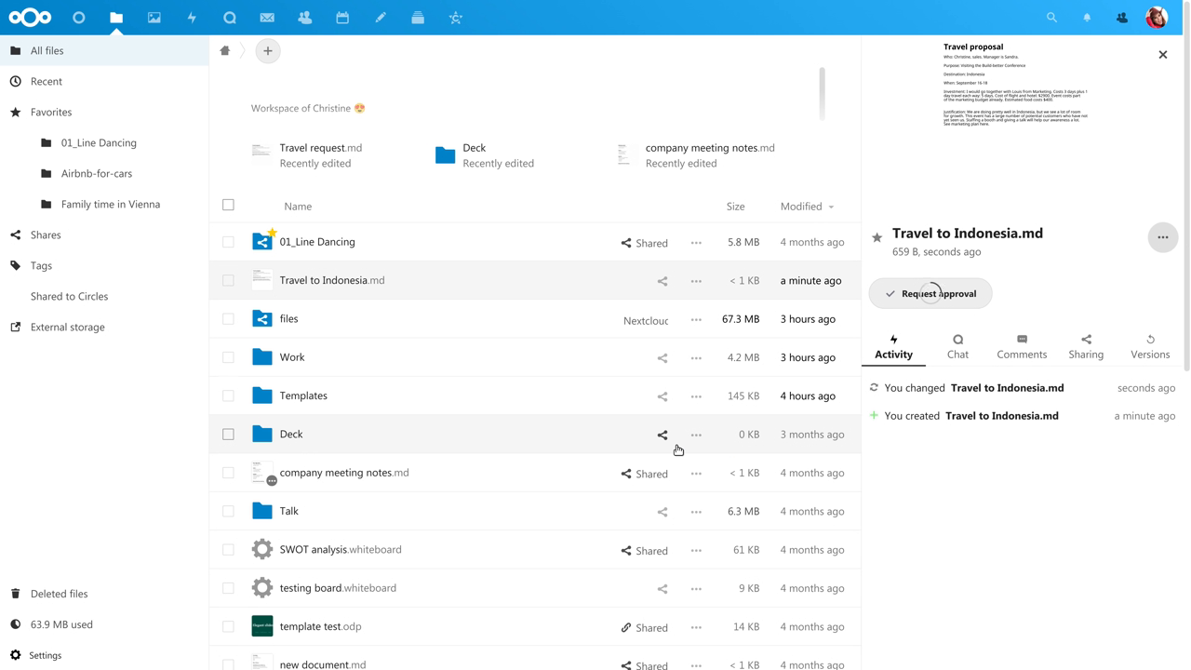
click(931, 293)
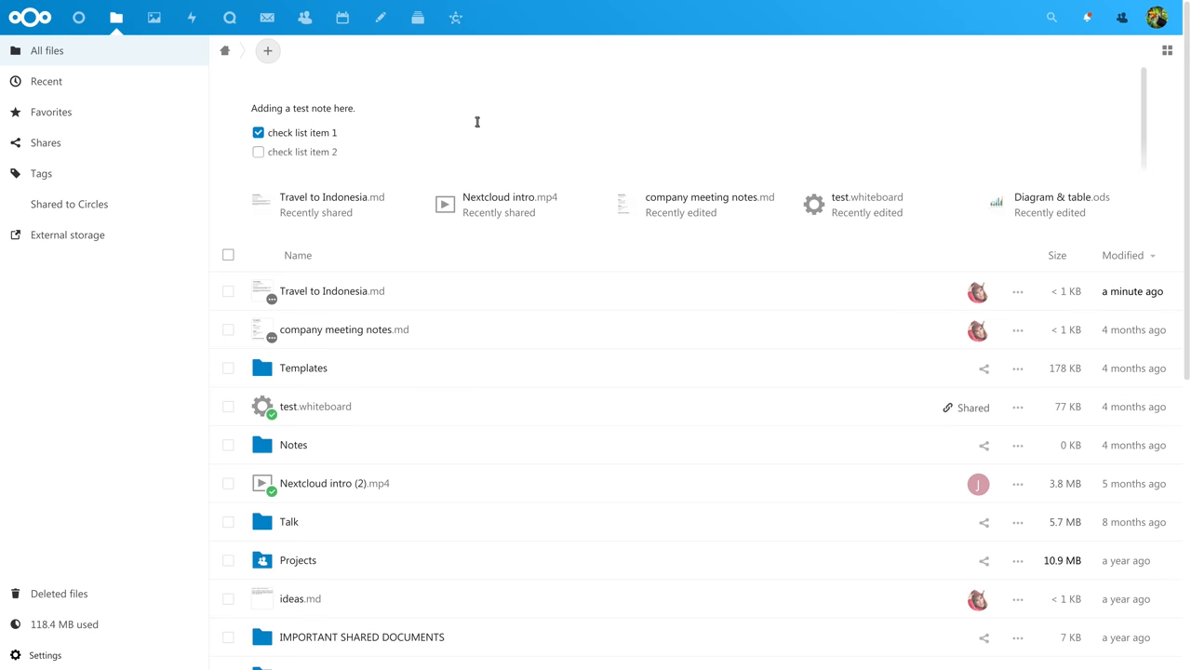
mouse_move(301, 298)
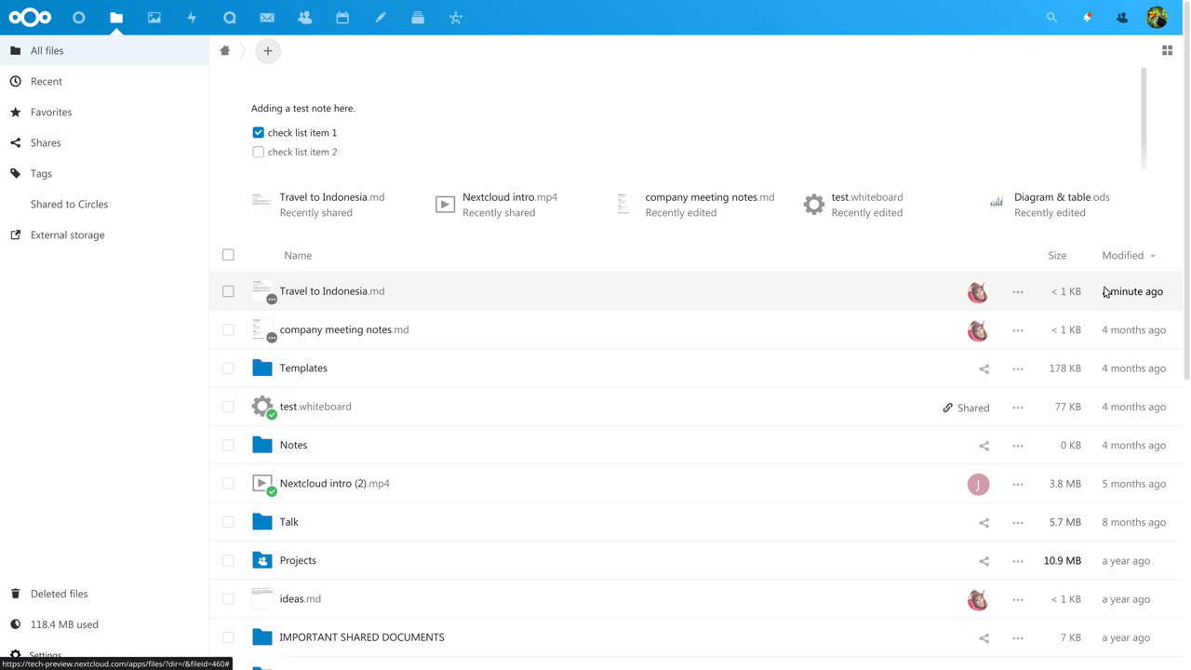
- As admin, review Travel to Indonesia.md's approval details and approve the travel request
click(332, 290)
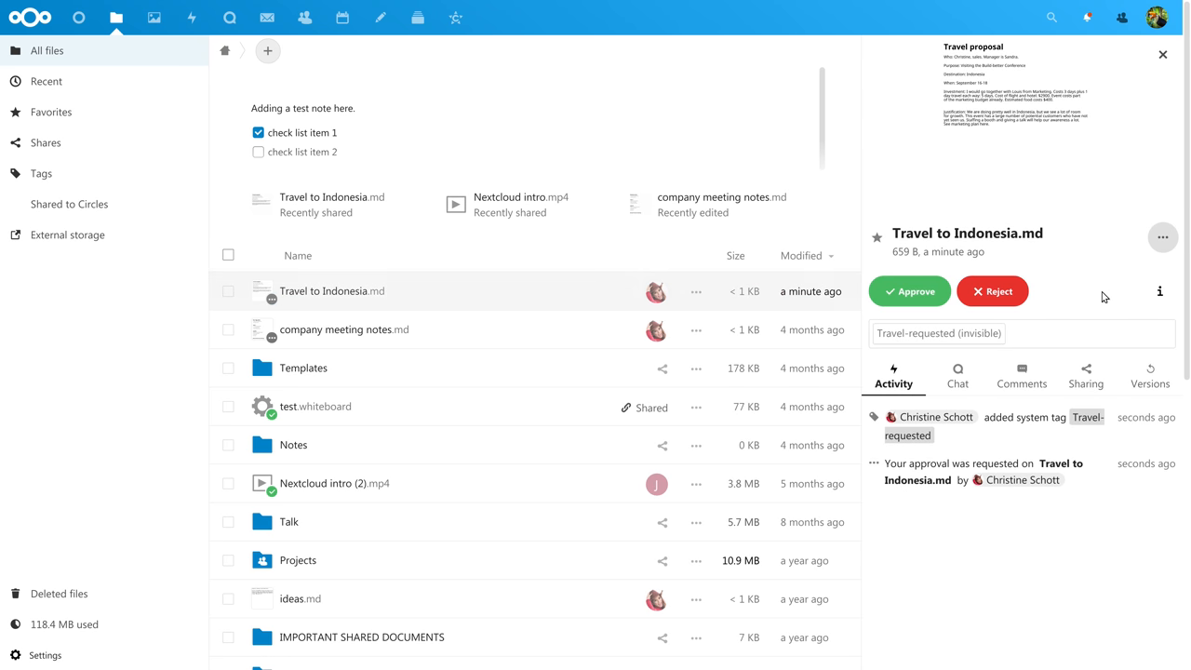
mouse_move(349, 297)
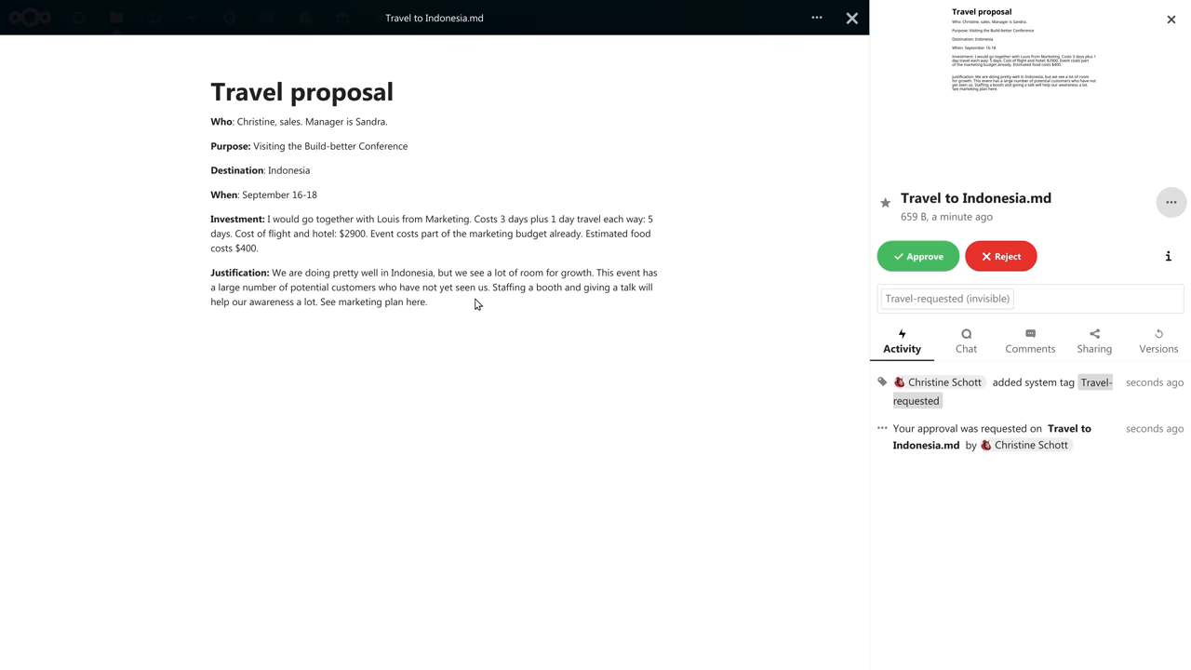
mouse_move(390, 315)
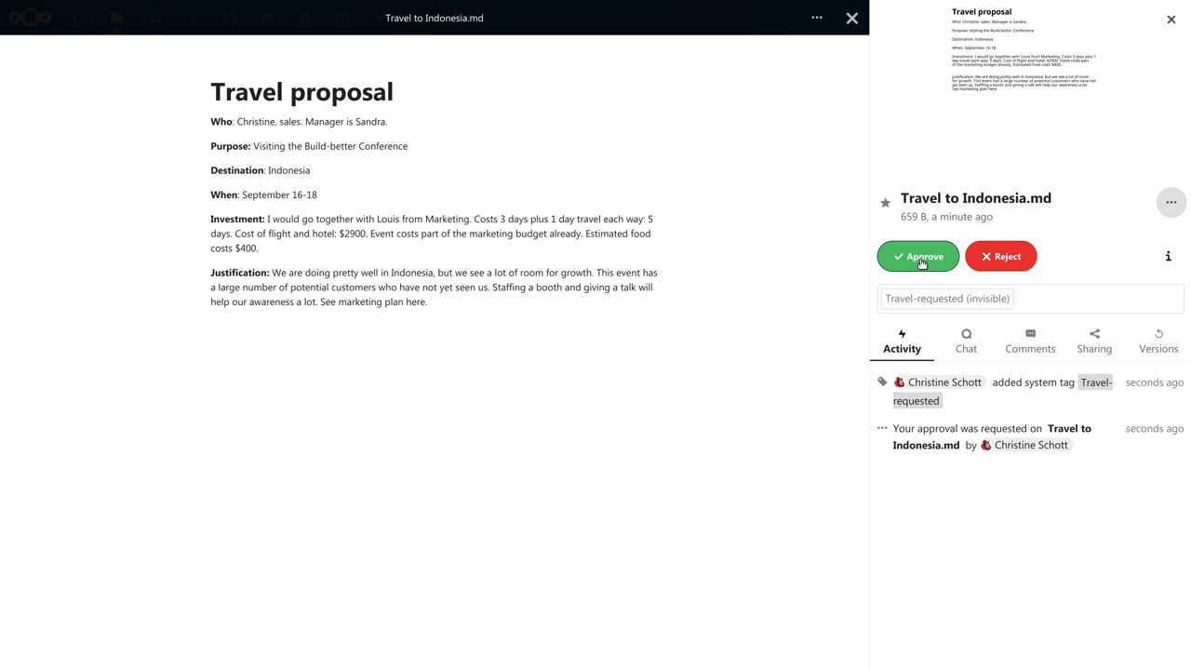
click(917, 255)
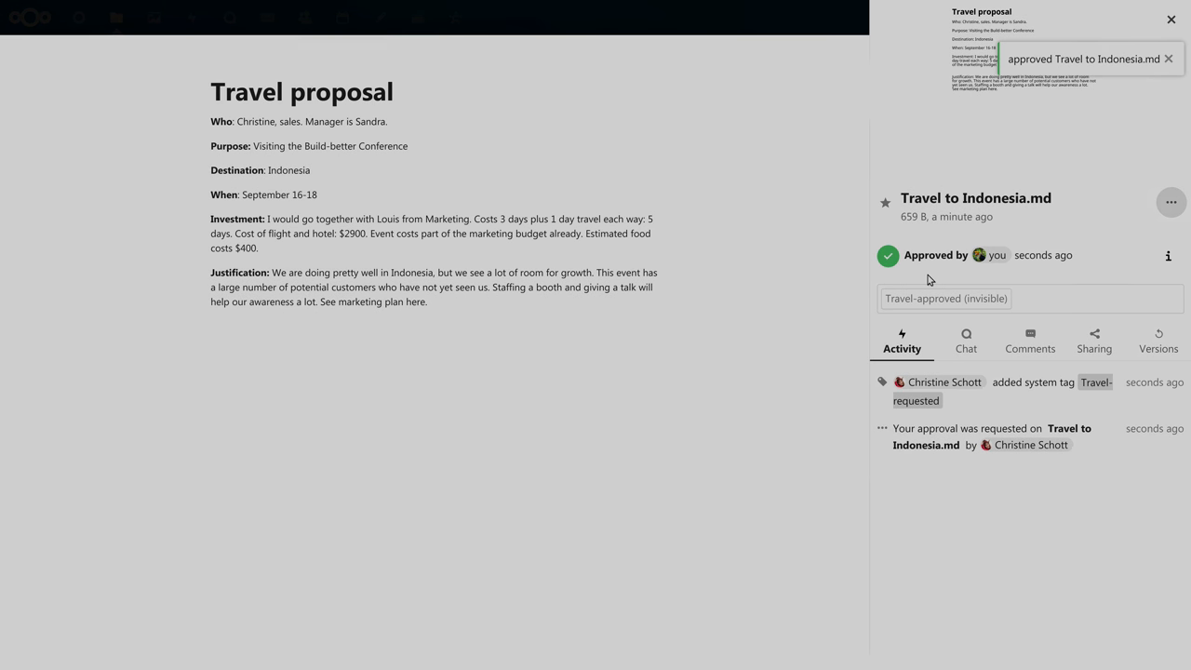
click(1169, 20)
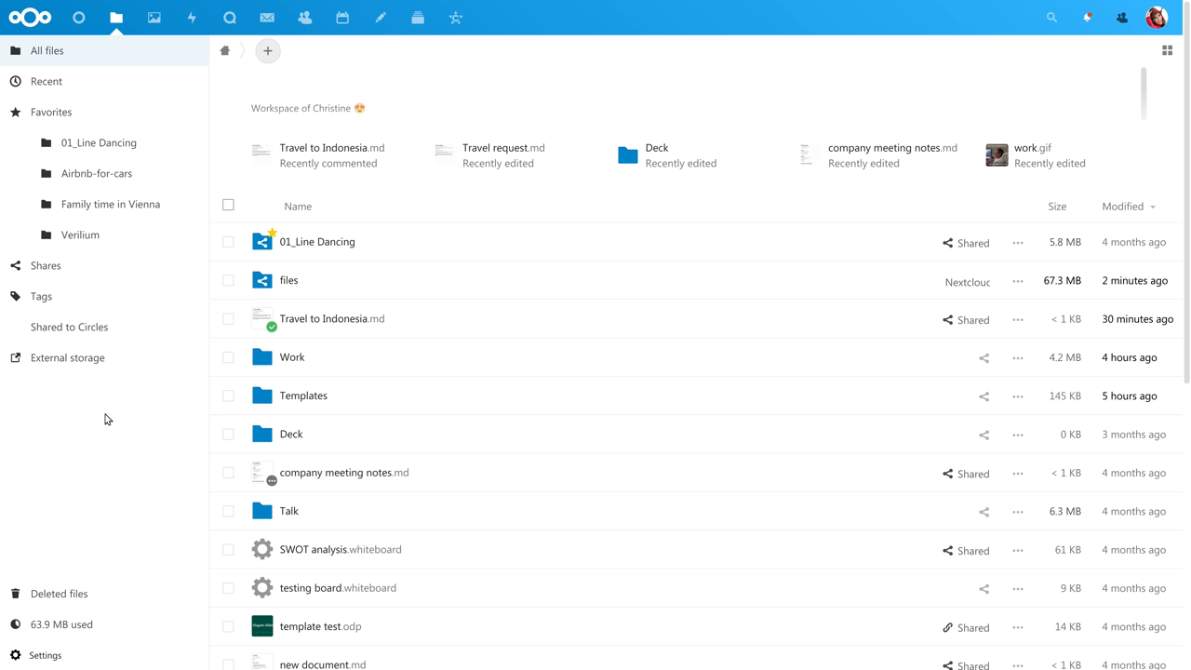
mouse_move(102, 437)
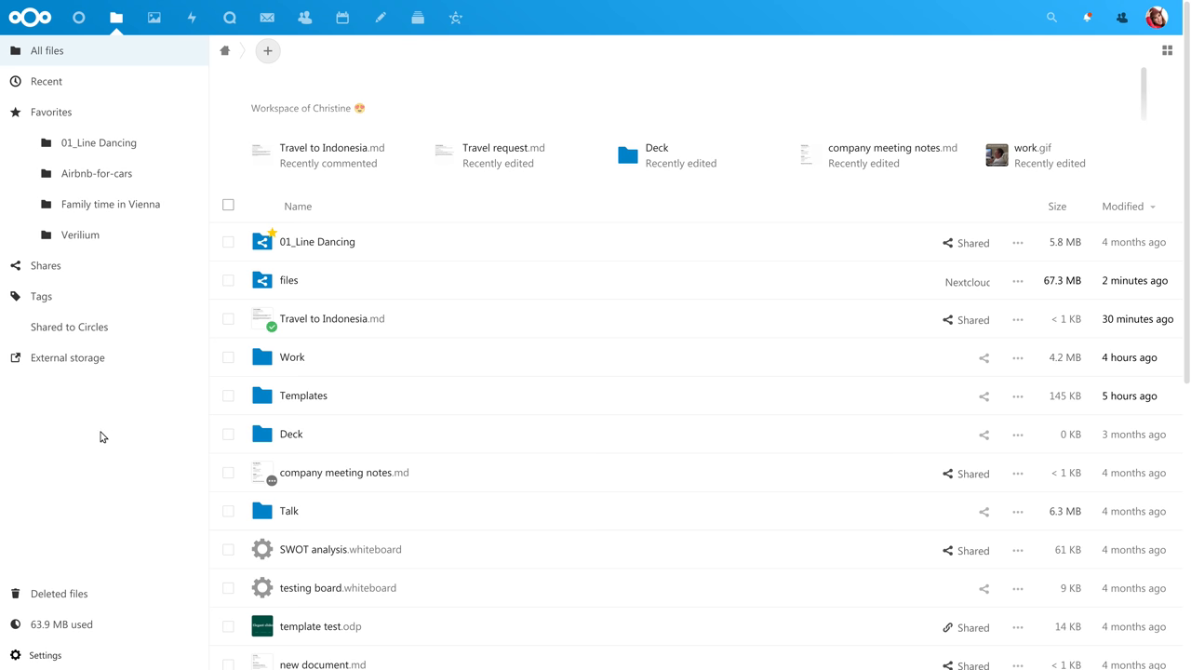
- Open the Verilium folder and start a DocuSign signature request for Requirements.pdf
click(80, 234)
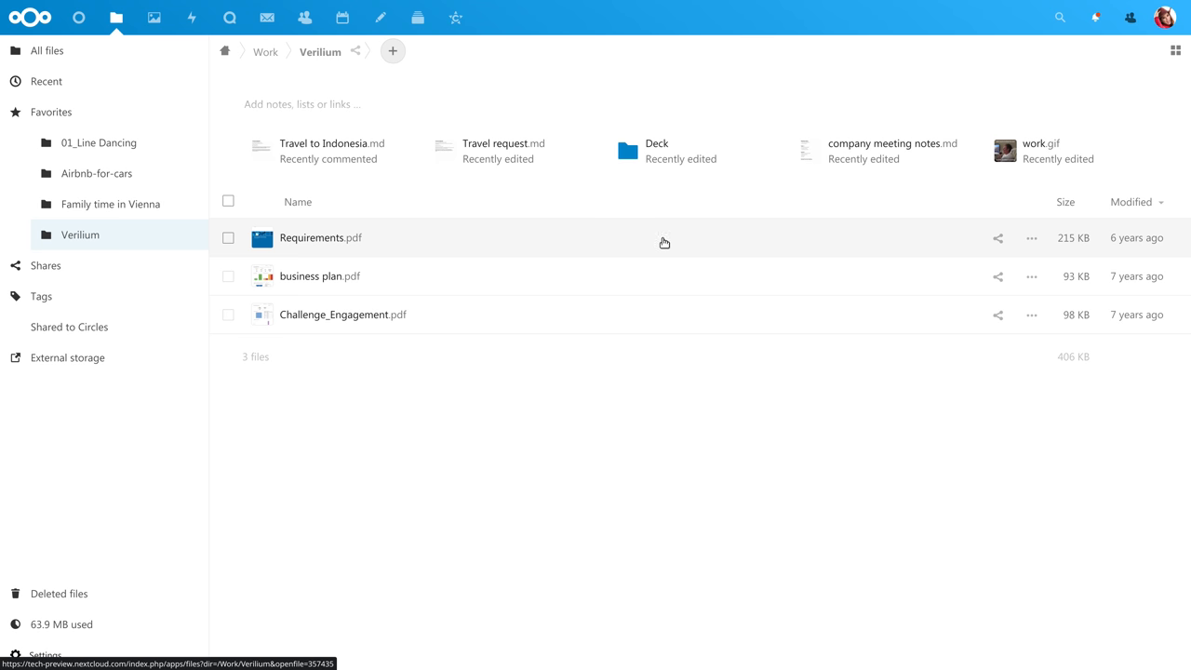
click(1030, 238)
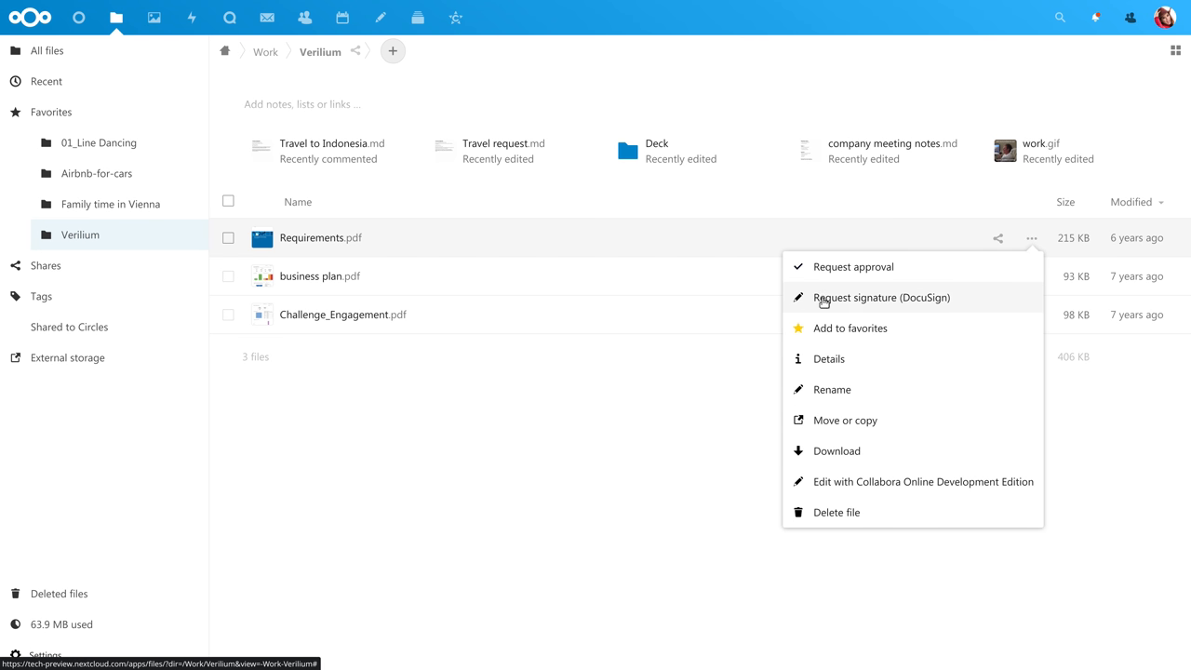
click(881, 297)
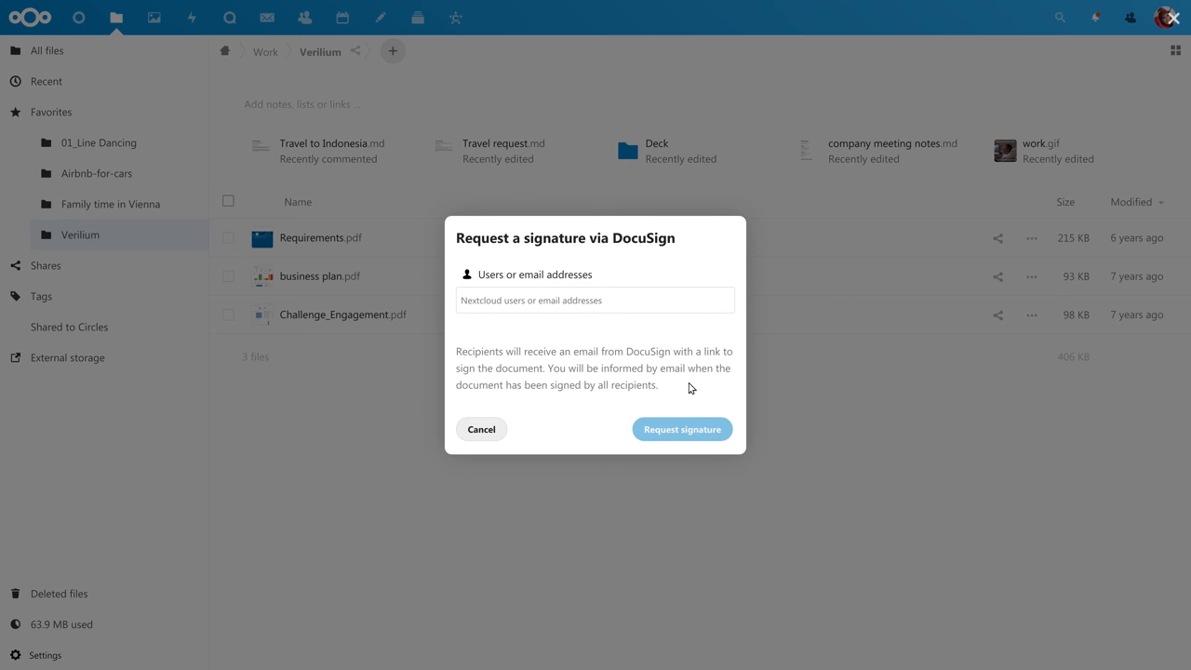
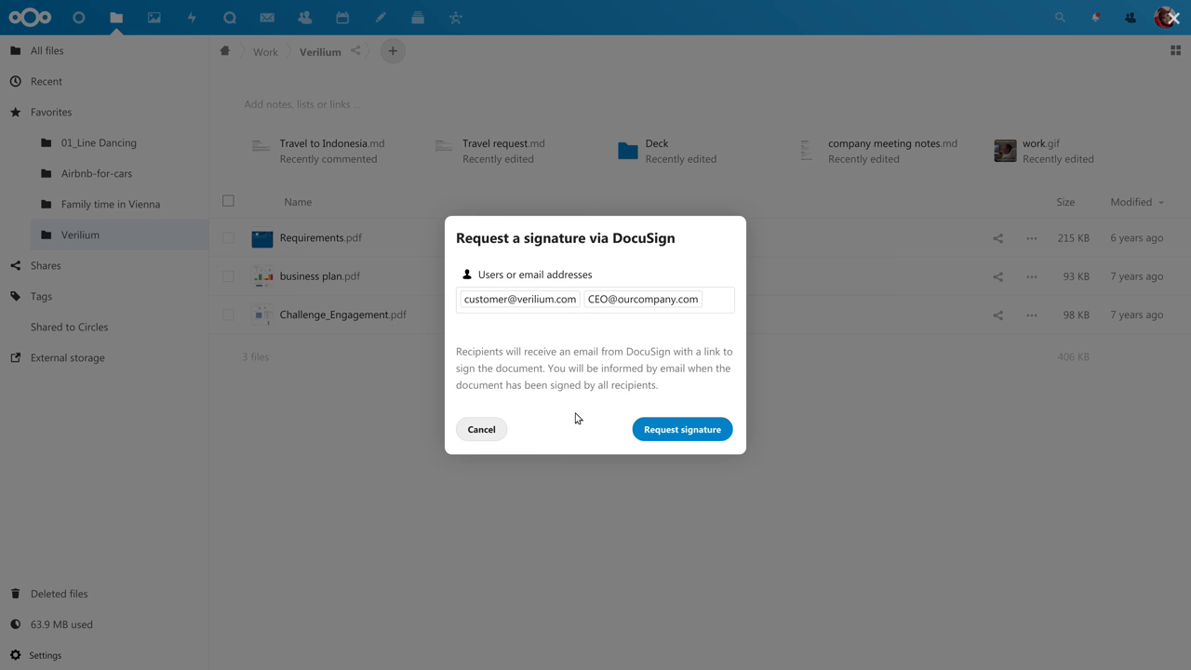
mouse_move(684, 429)
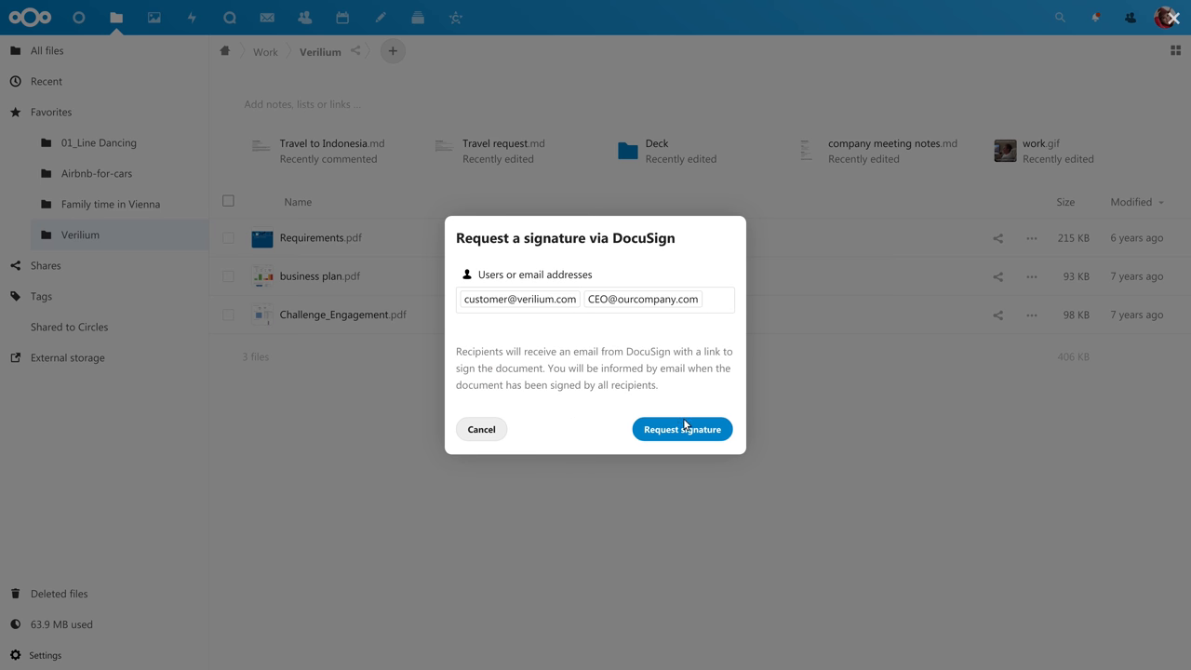
mouse_move(682, 428)
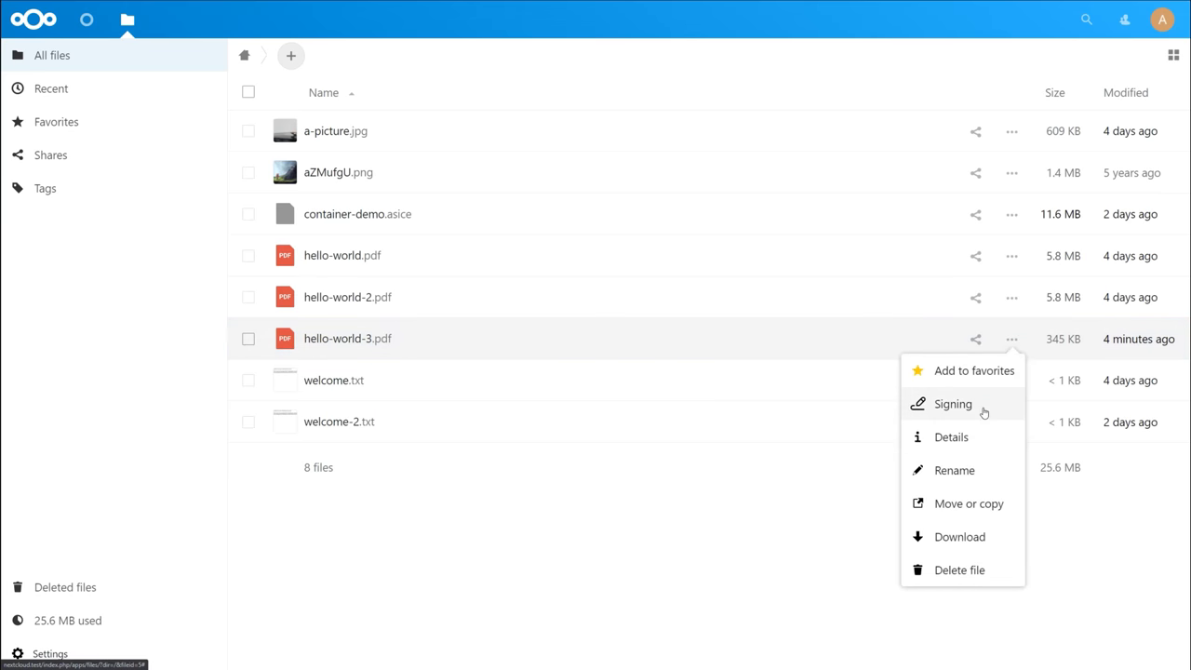
click(955, 405)
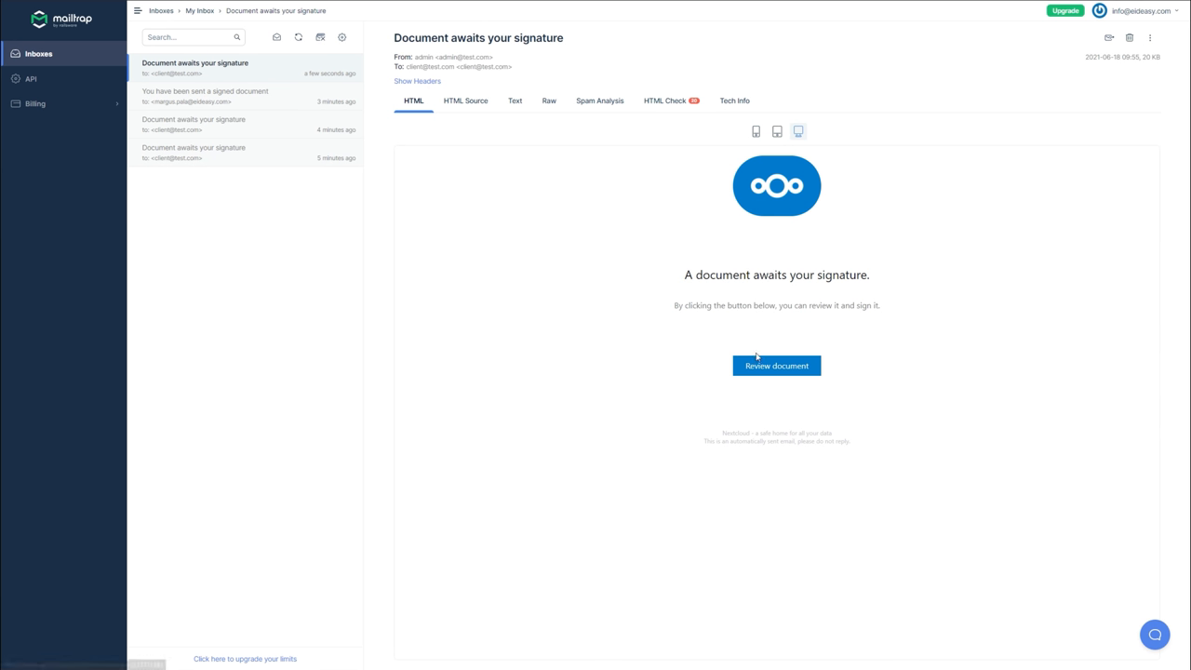
click(776, 364)
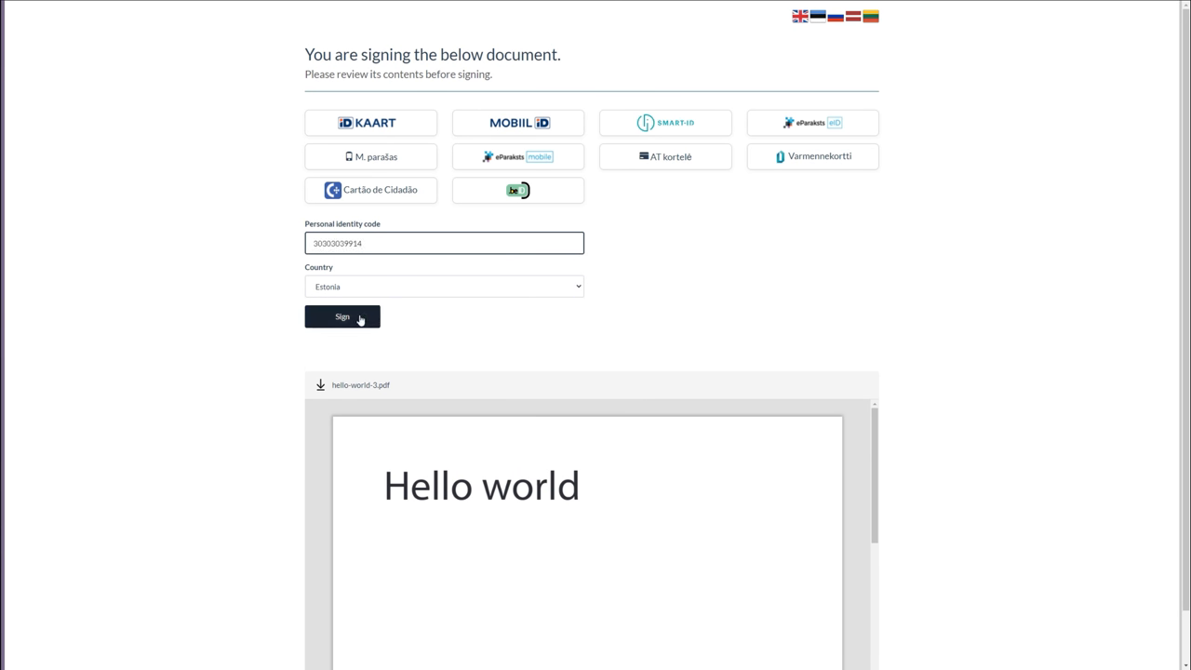
click(342, 316)
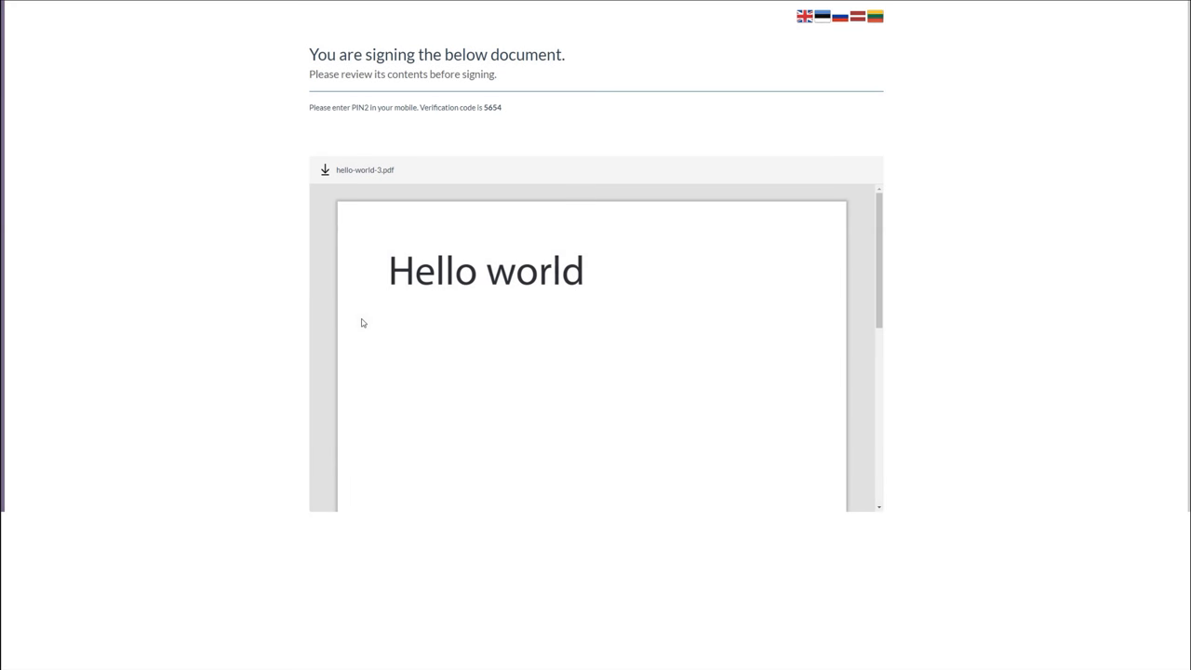